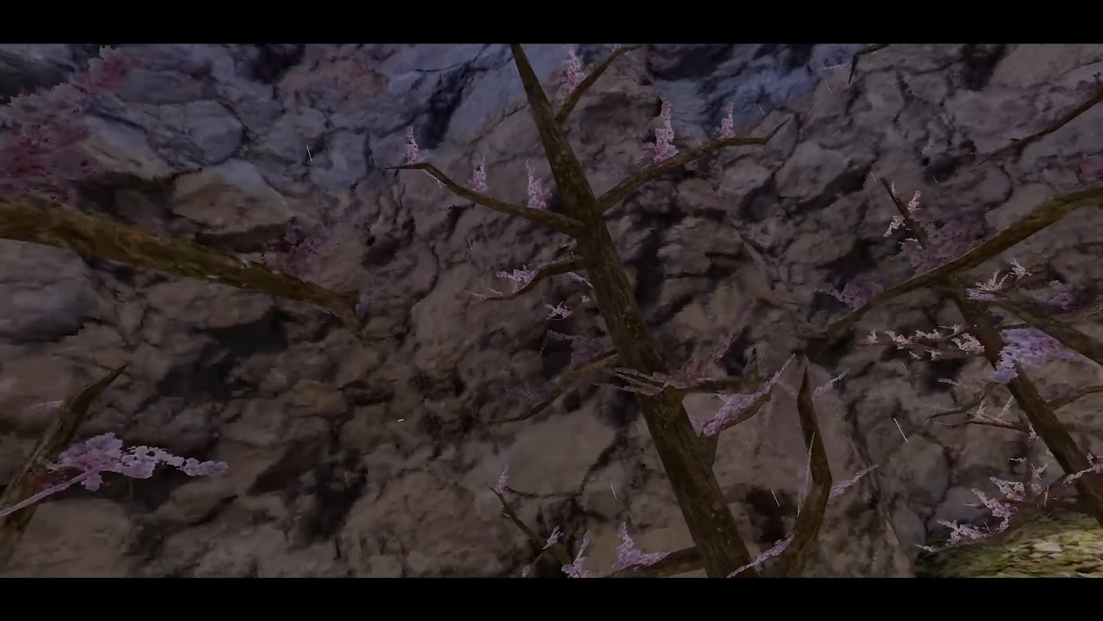
pyautogui.moveTo(551, 310)
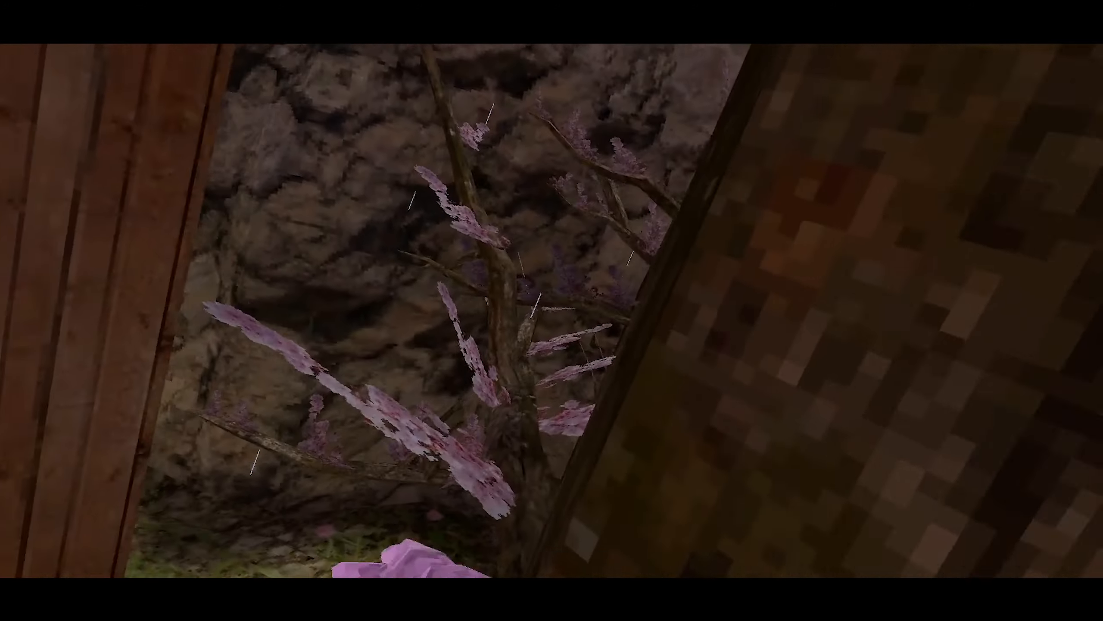
pyautogui.moveTo(552, 311)
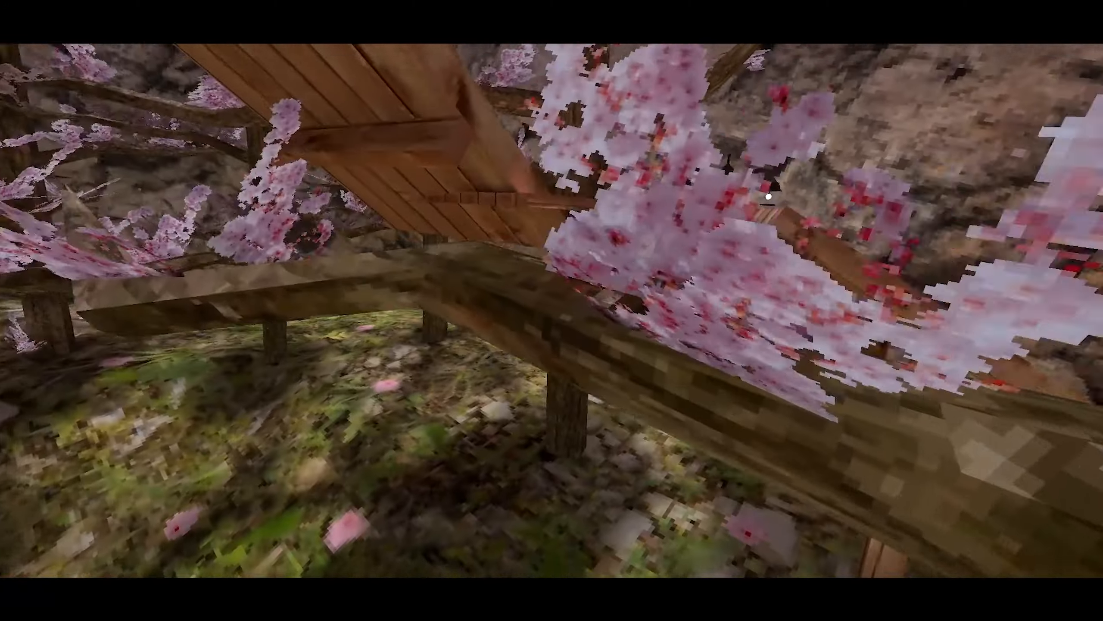
pyautogui.moveTo(552, 310)
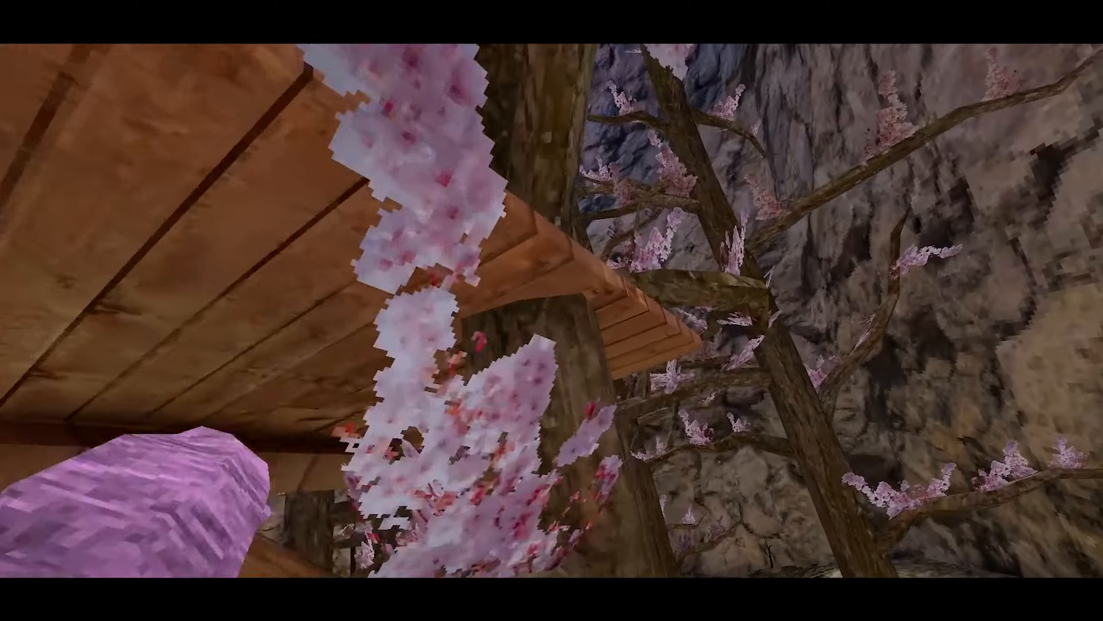
pyautogui.moveTo(551, 310)
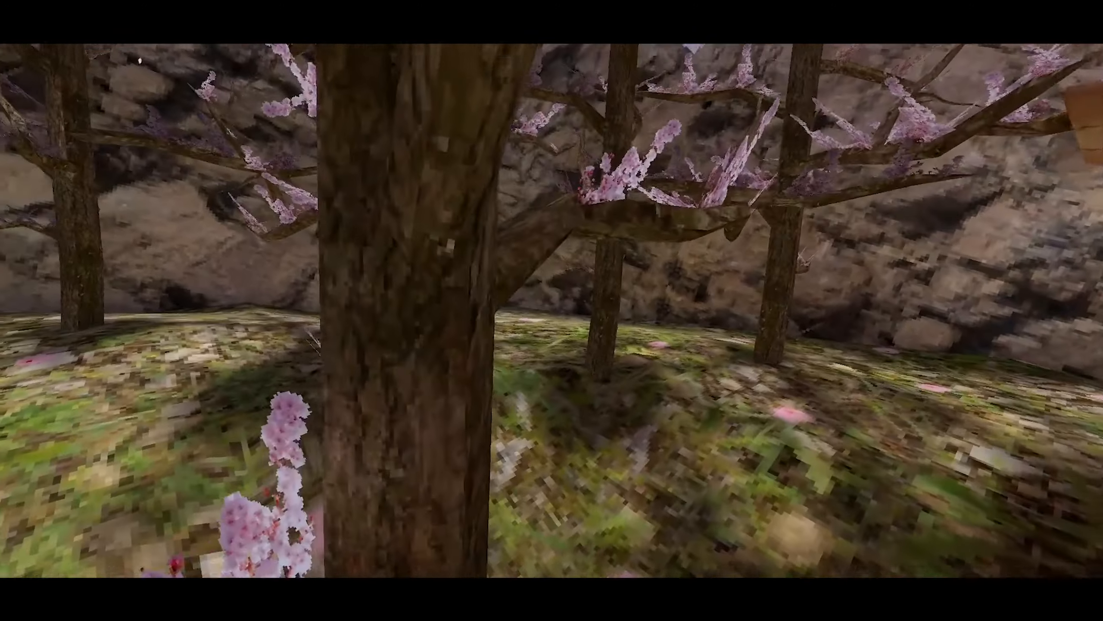
pyautogui.moveTo(551, 311)
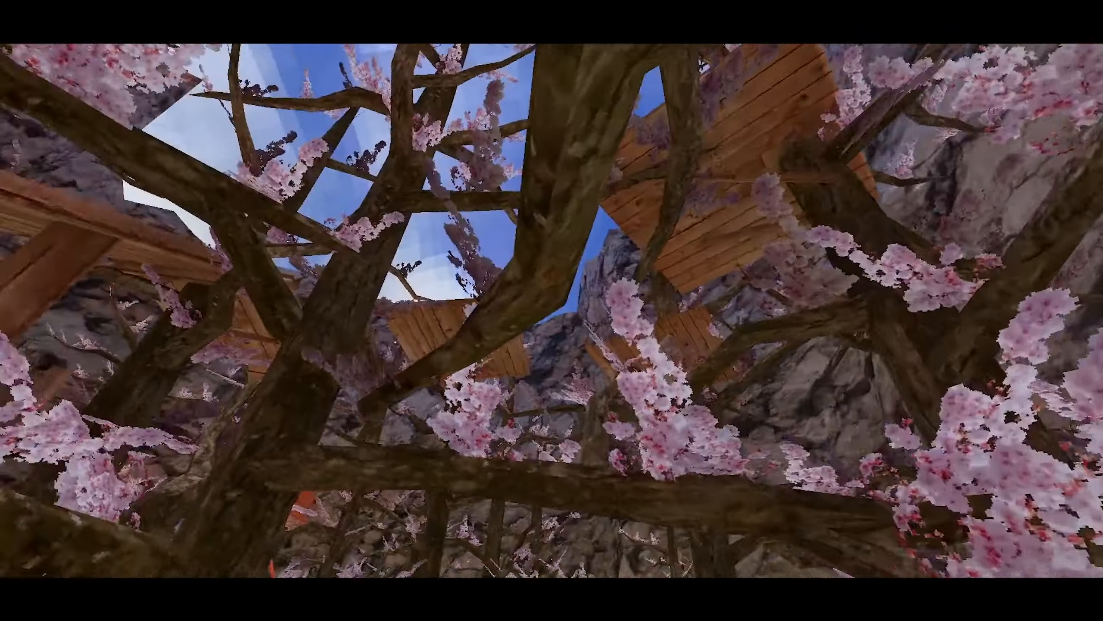